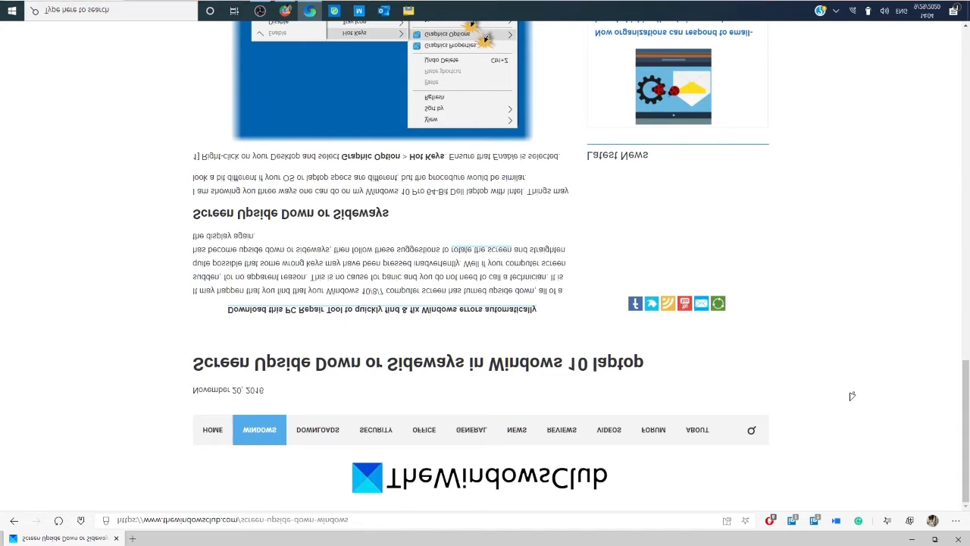
mouse_move(827, 395)
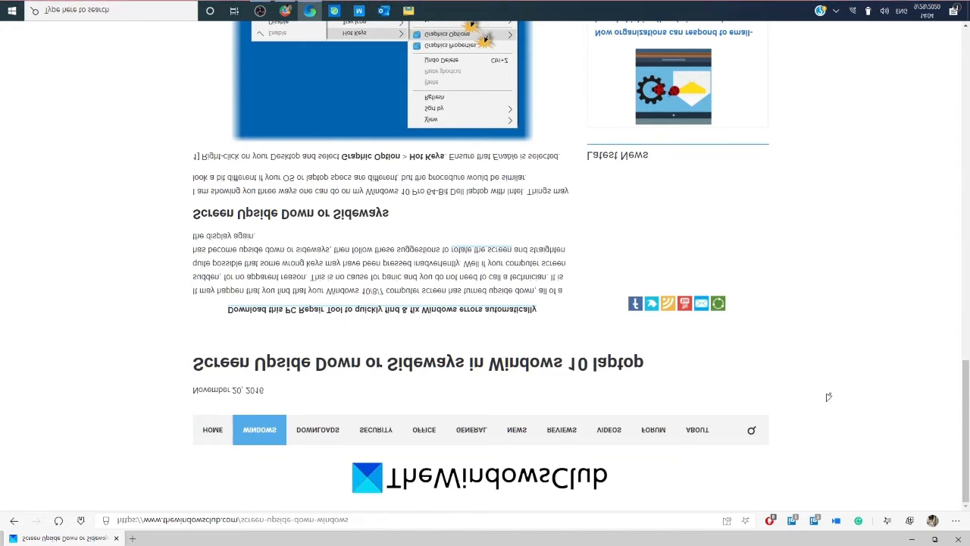
mouse_move(785, 408)
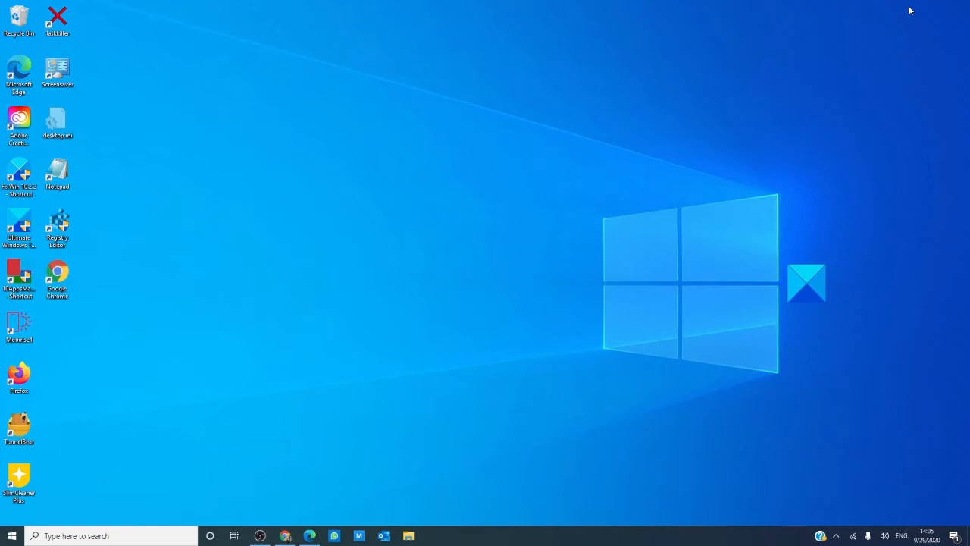
mouse_move(897, 14)
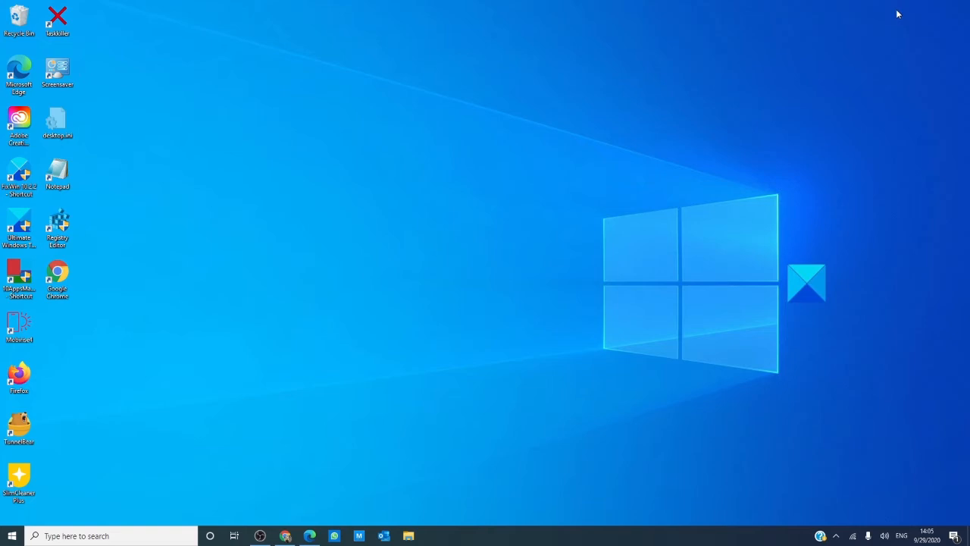
mouse_move(446, 252)
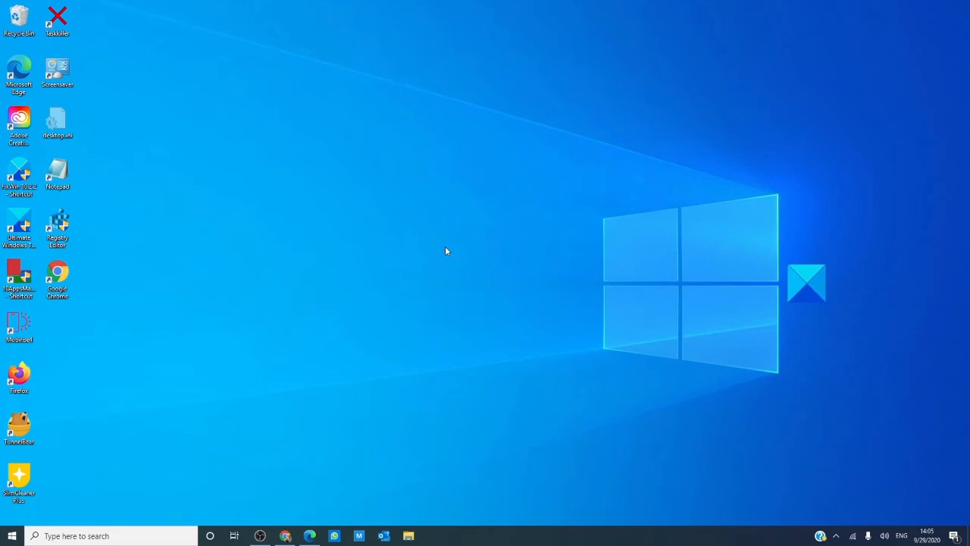
Reach the Display settings page from the desktop's right-click menu.
right_click(446, 252)
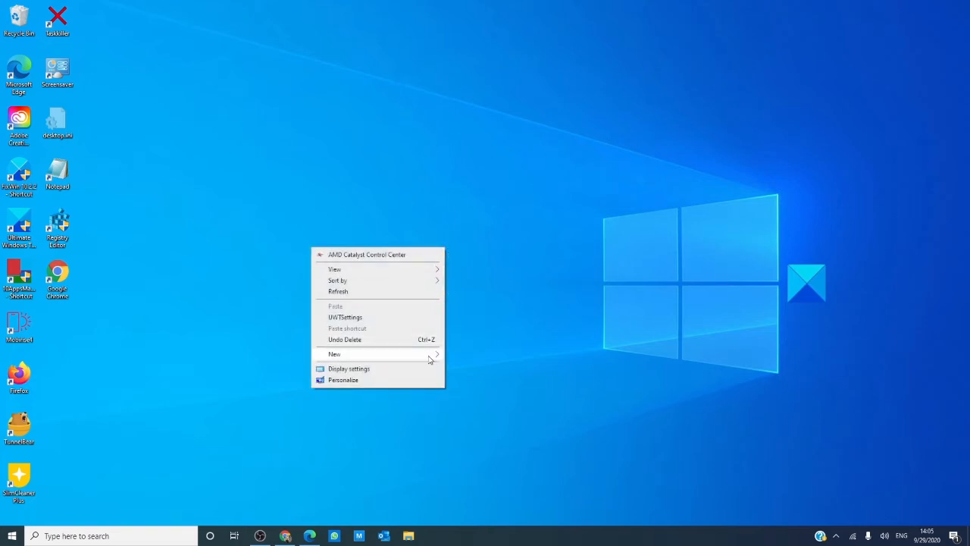
click(349, 368)
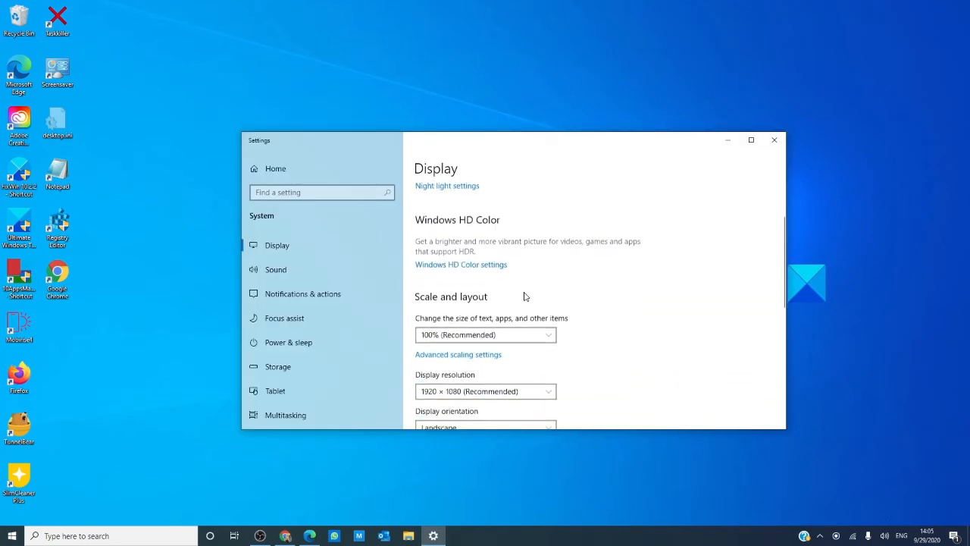
Set Display orientation to Landscape from the orientation dropdown.
scroll(down, 3)
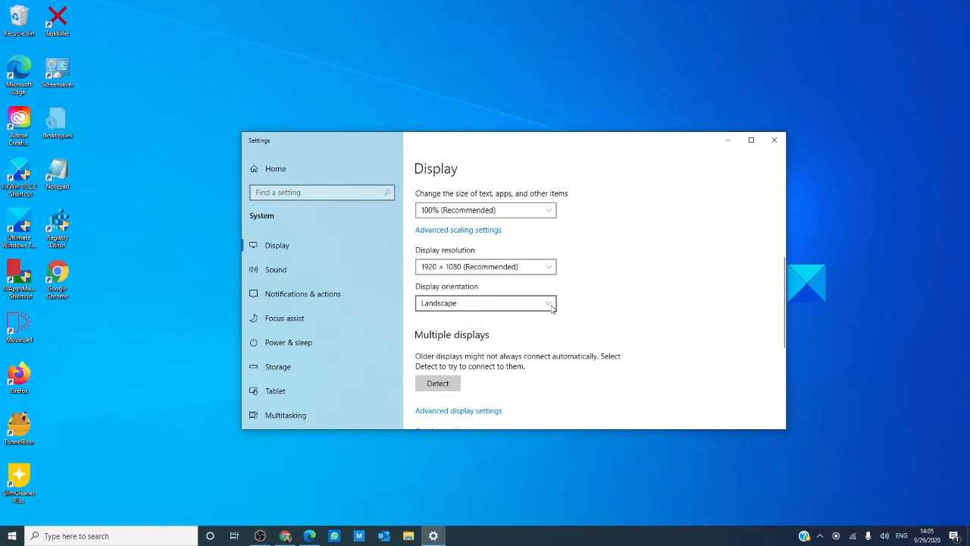
click(485, 303)
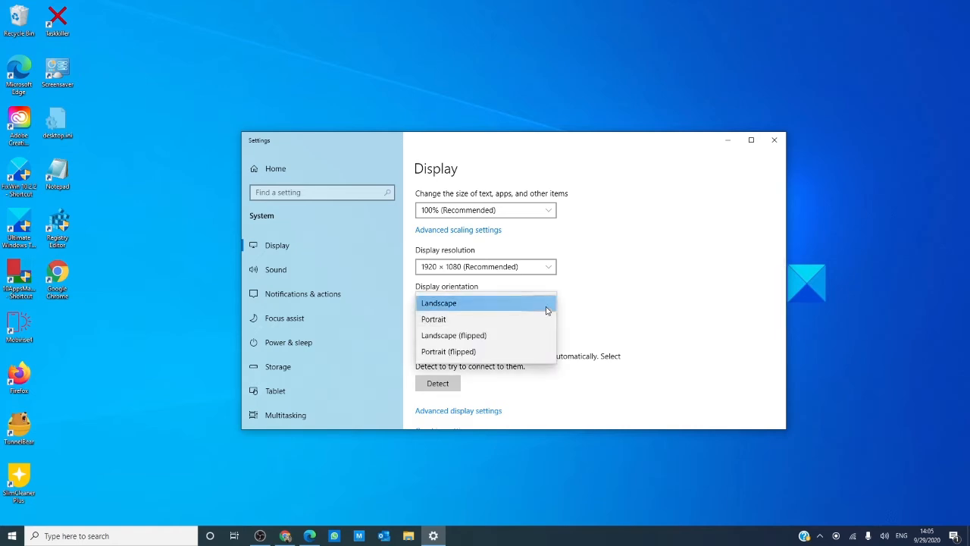
click(438, 303)
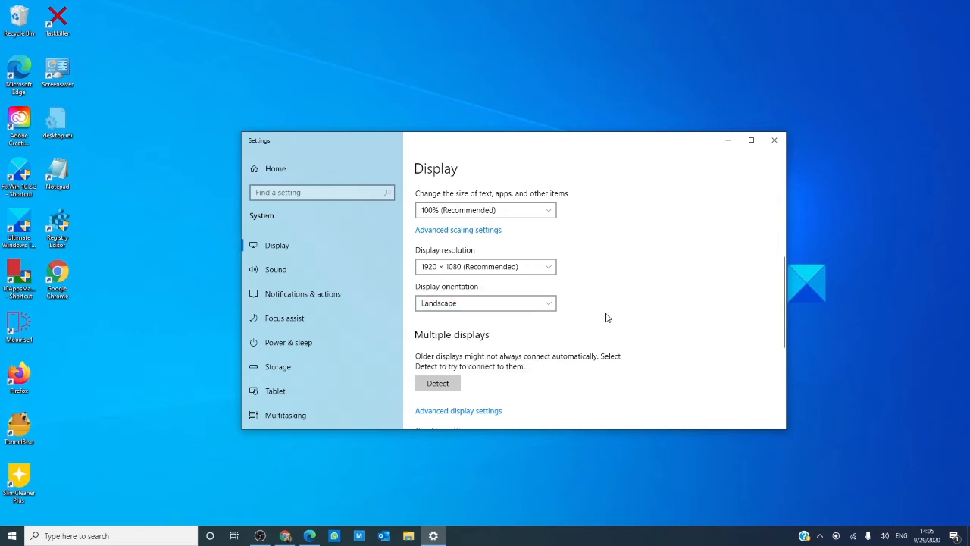
mouse_move(718, 164)
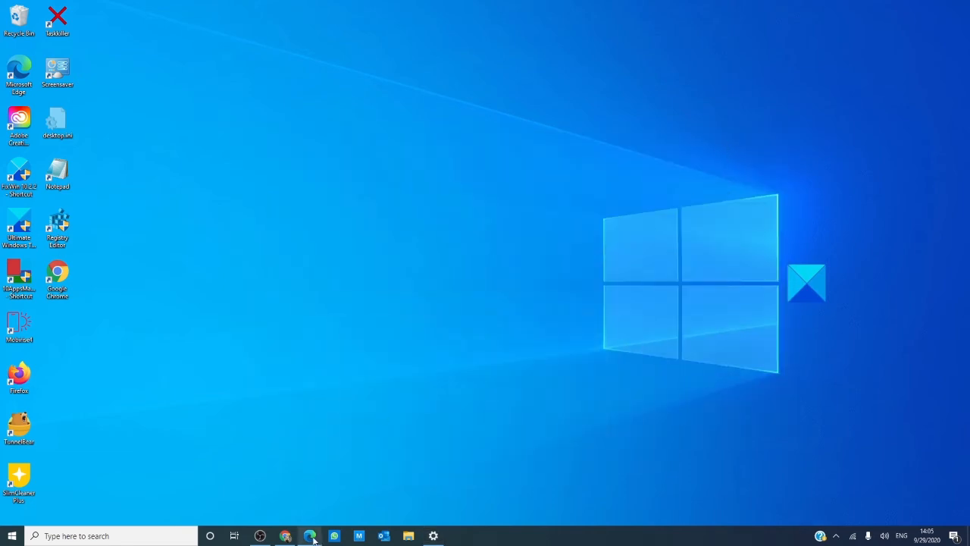
Restore the Edge window showing TheWindowsClub's upside-down screen article, now right side up.
click(309, 537)
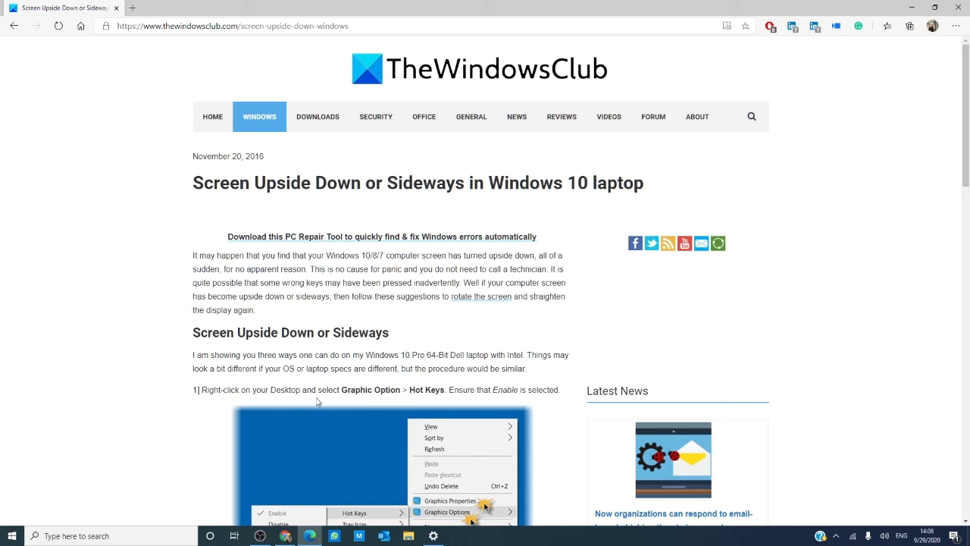
mouse_move(312, 365)
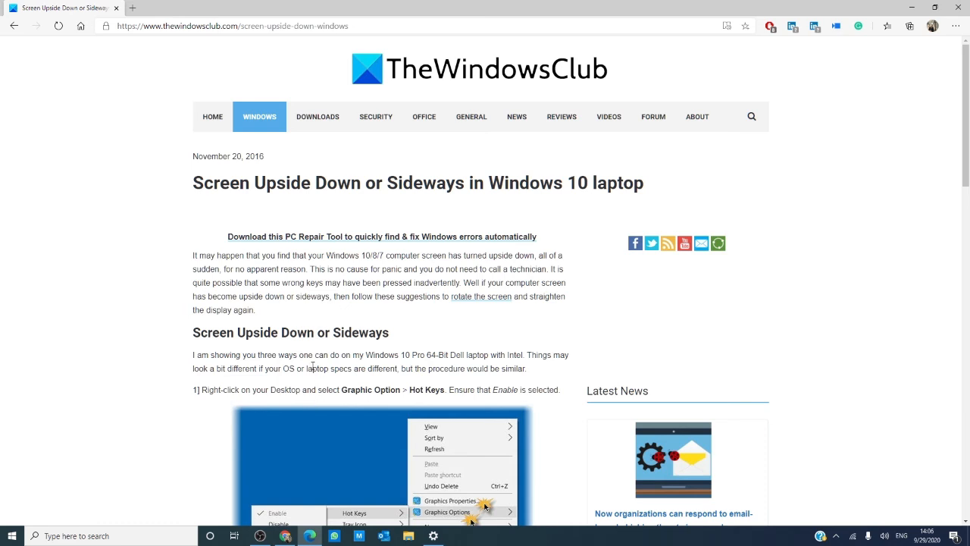